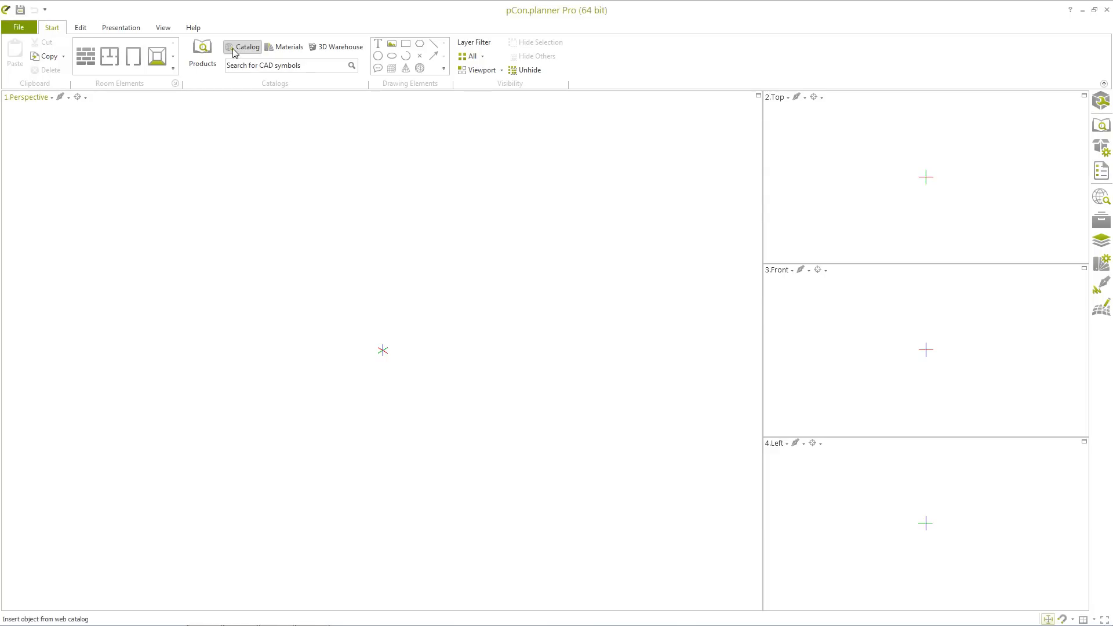
Search pCon.catalog for 'steelcase' and 'teamarbeitsplatz'
click(241, 47)
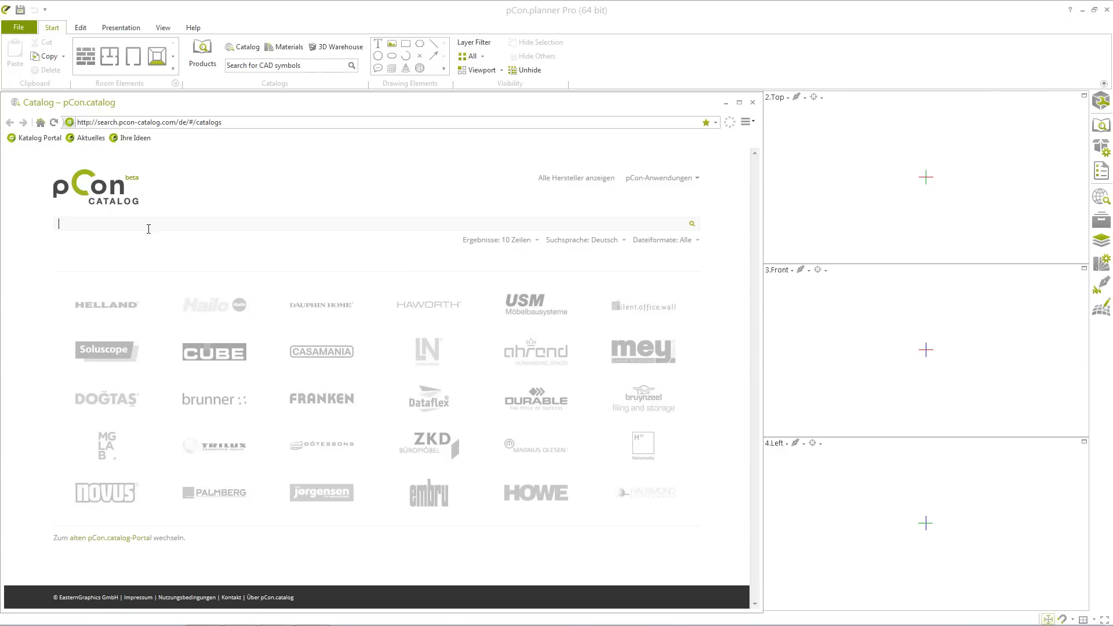
text(s)
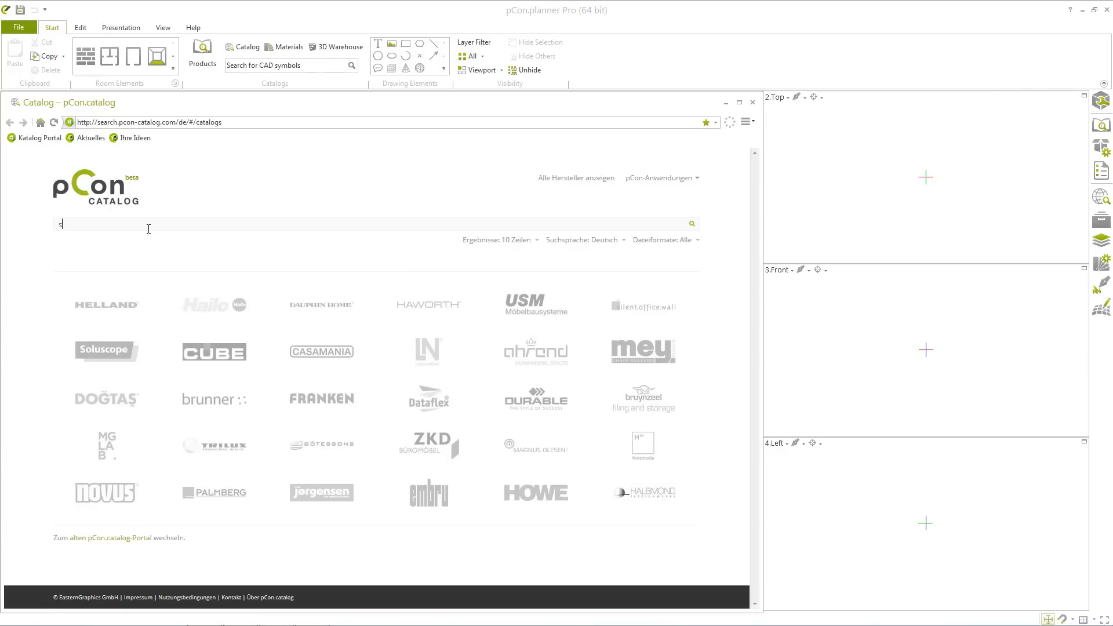
text(teelcase)
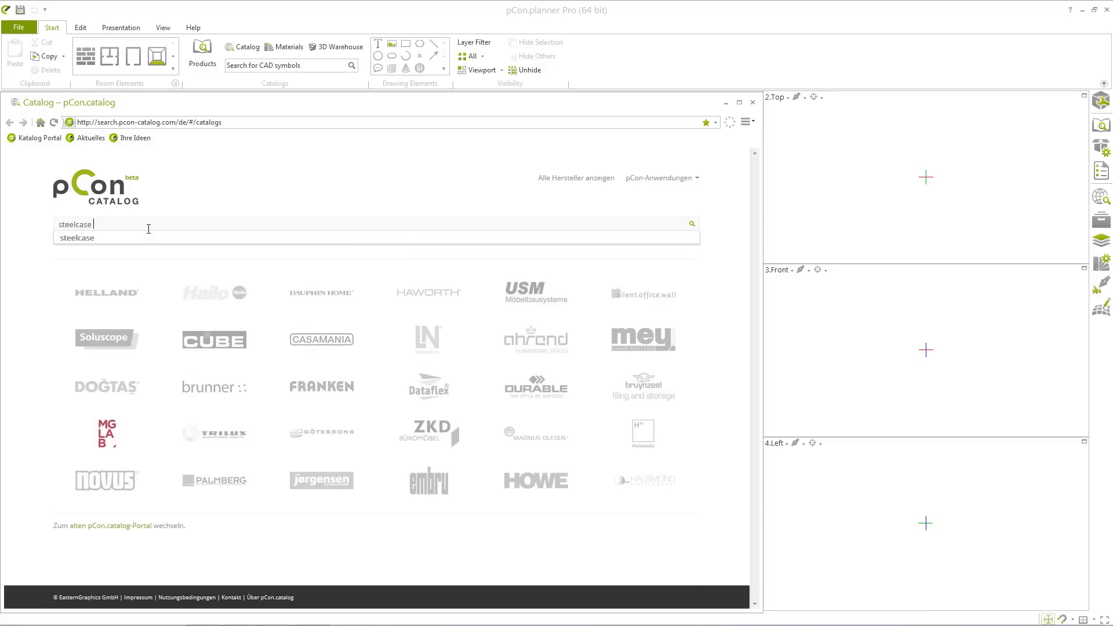
text(teamarbeitsplatz)
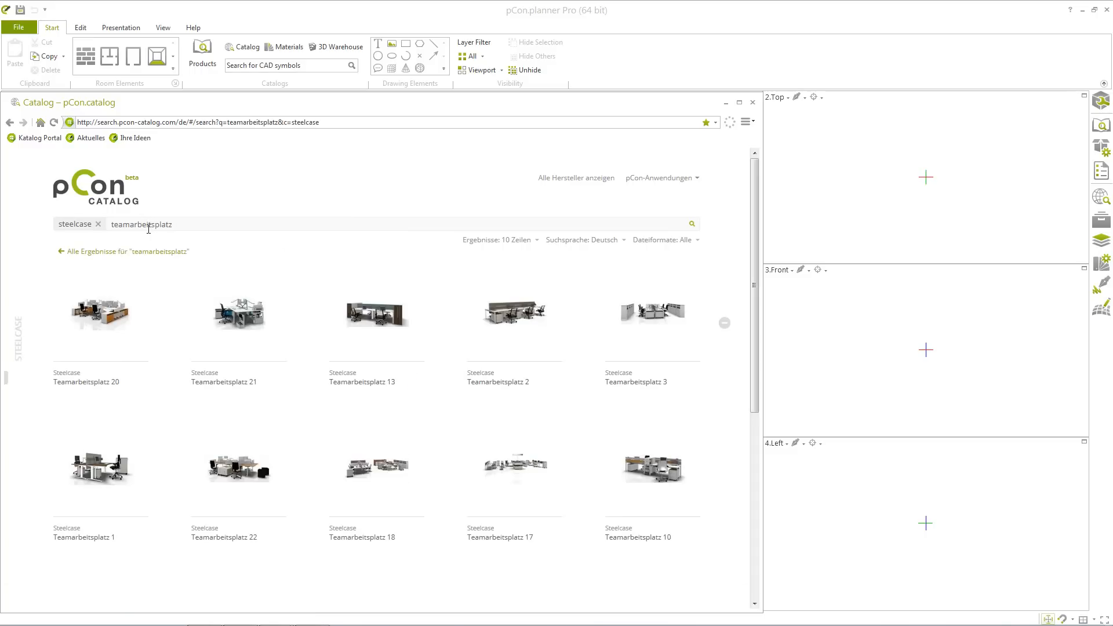
mouse_move(352, 421)
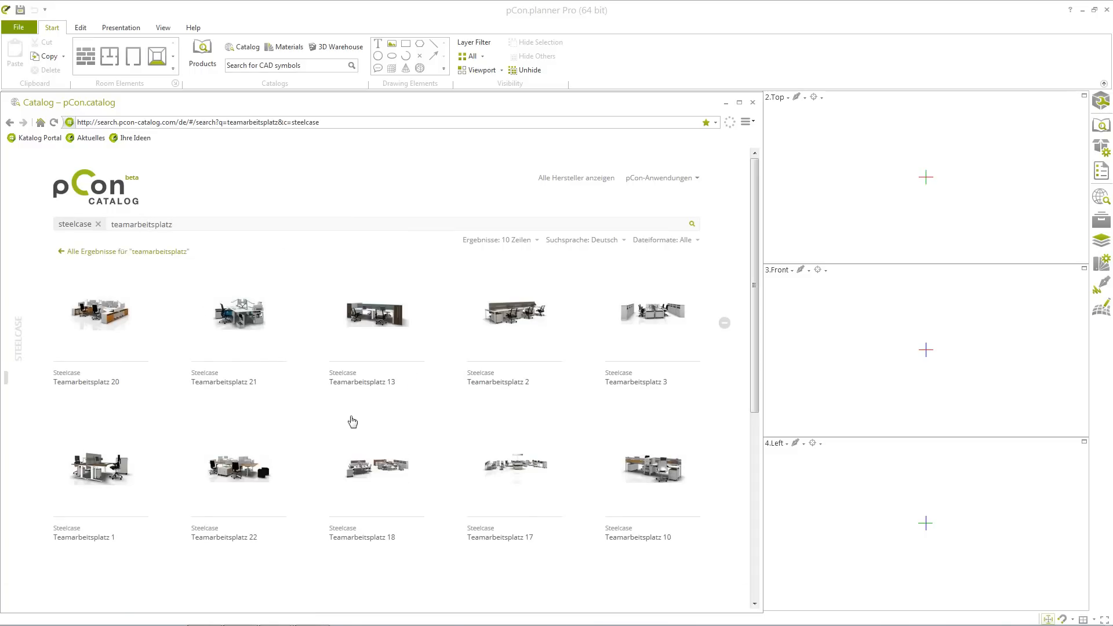
mouse_move(515, 478)
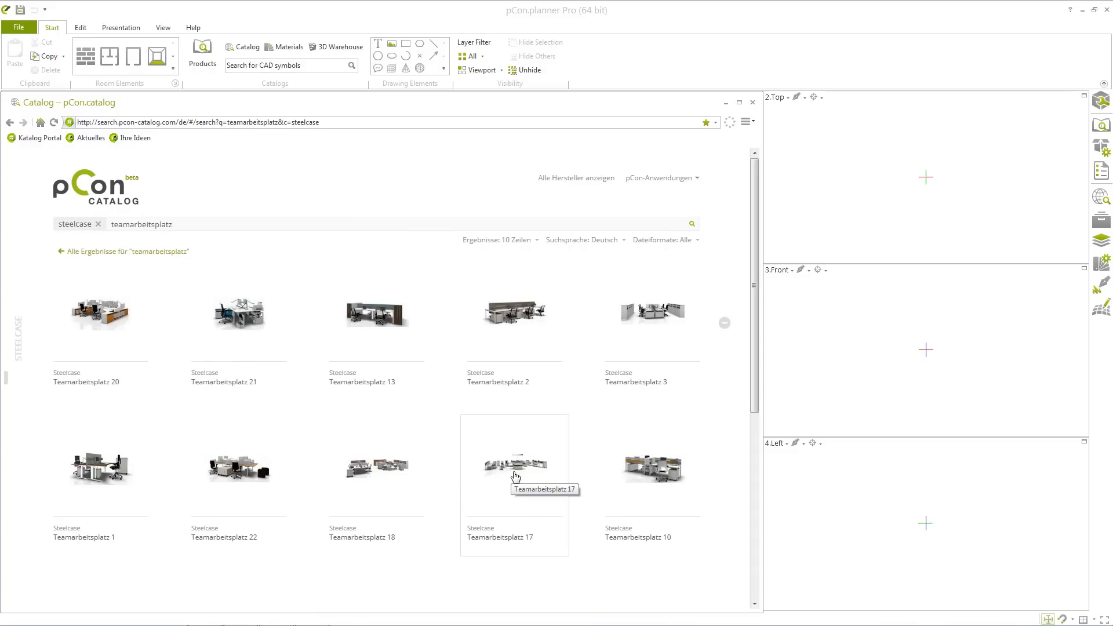
Insert the DWG model of Teamarbeitsplatz 17 into the plan
click(513, 465)
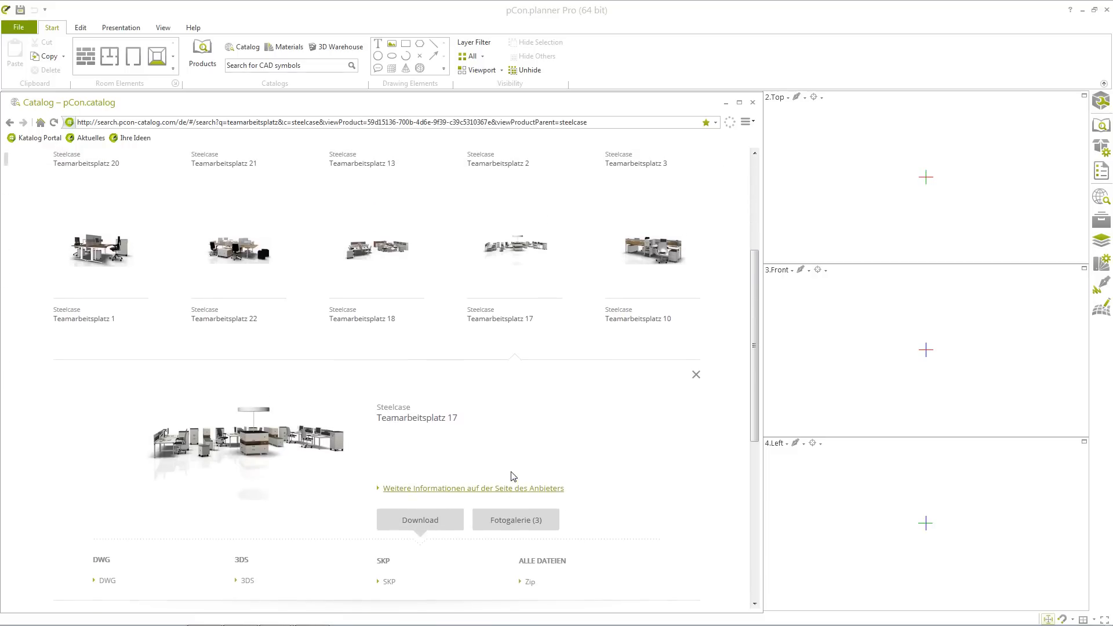
mouse_move(108, 584)
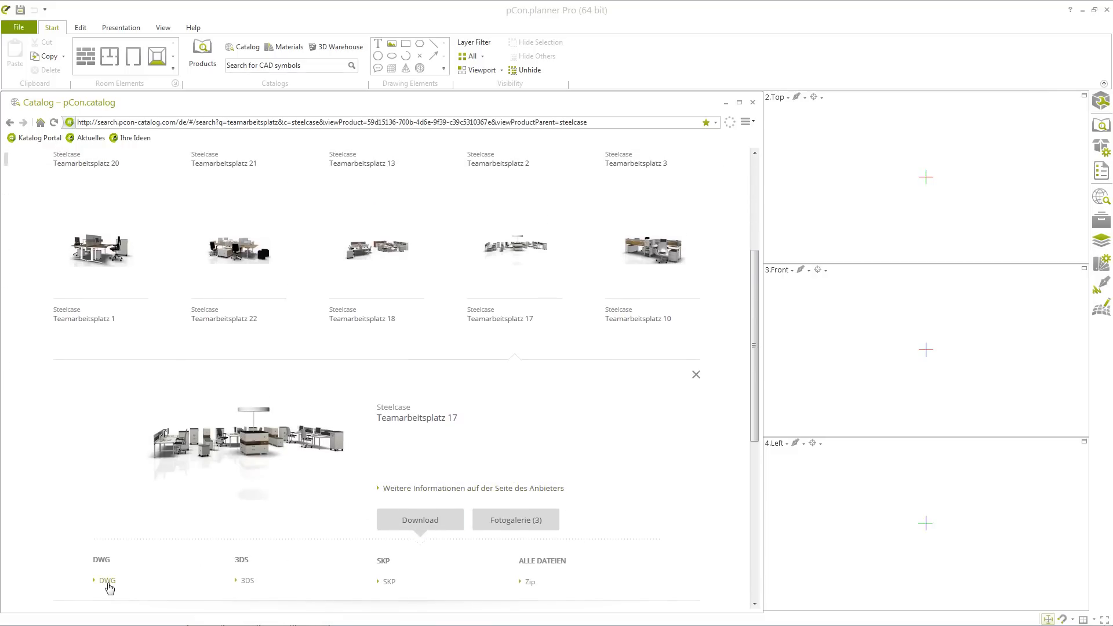
click(106, 580)
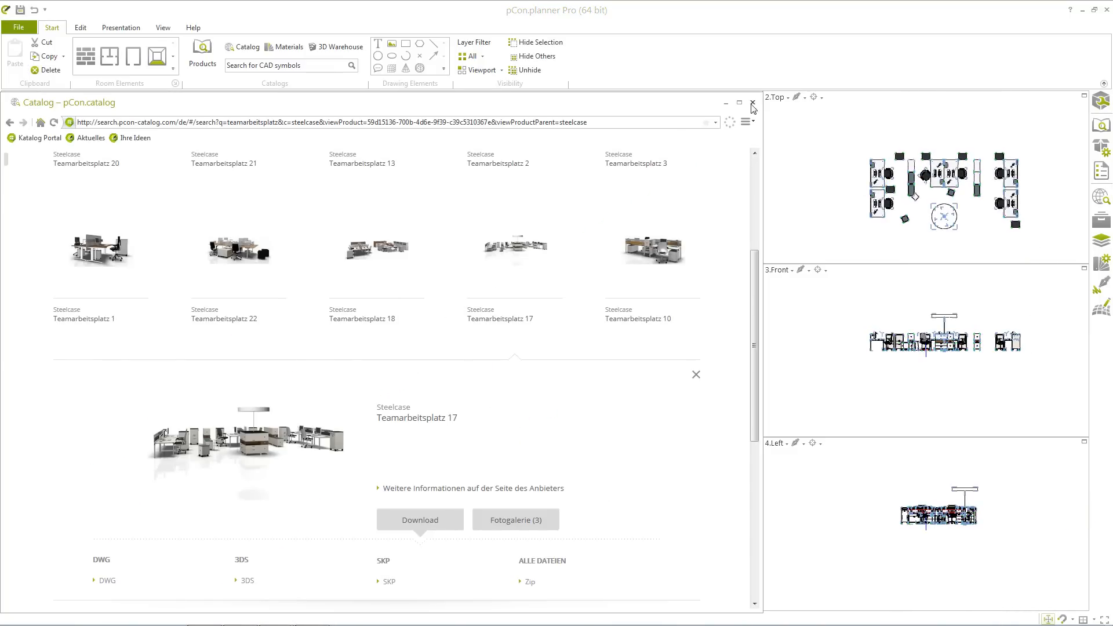
Combine the workstation's furniture pieces into one set article via the Article Toolbox
click(753, 102)
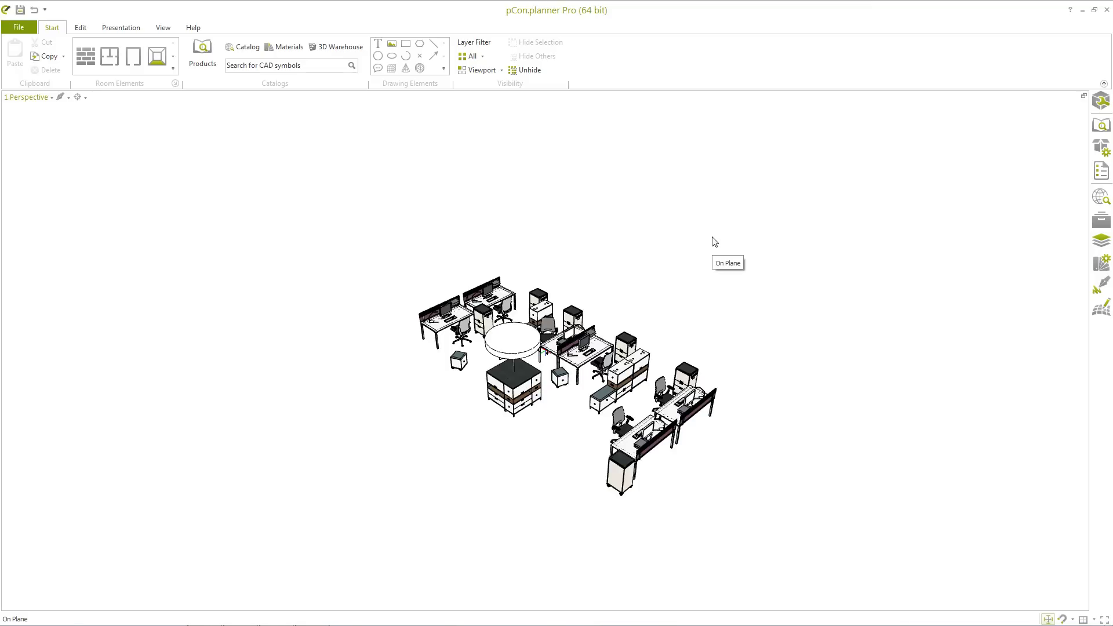
mouse_move(1070, 159)
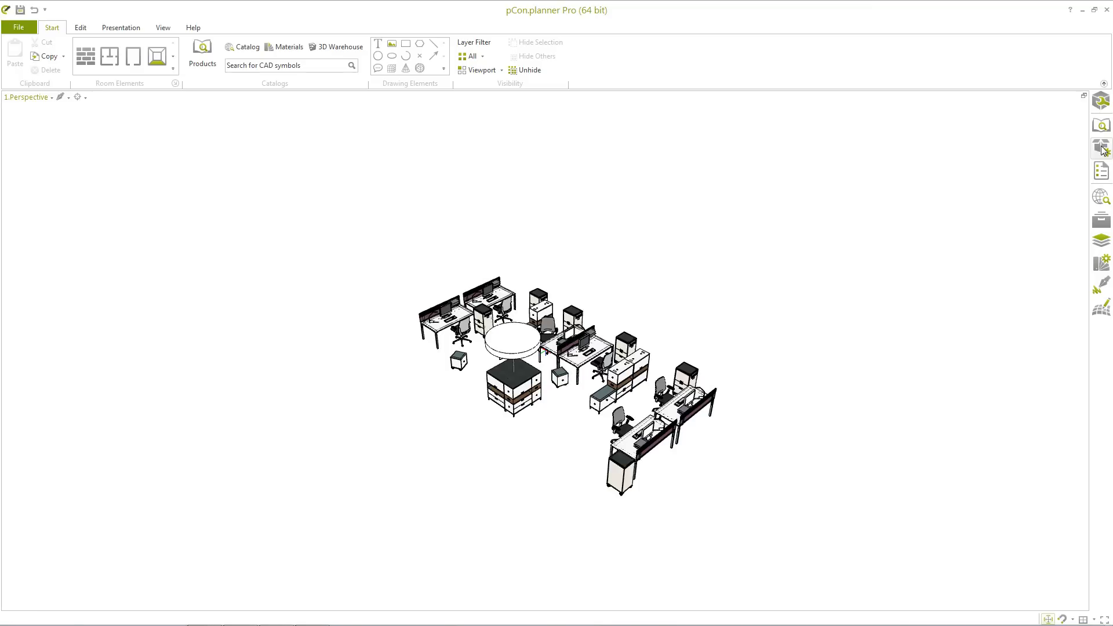
click(1101, 147)
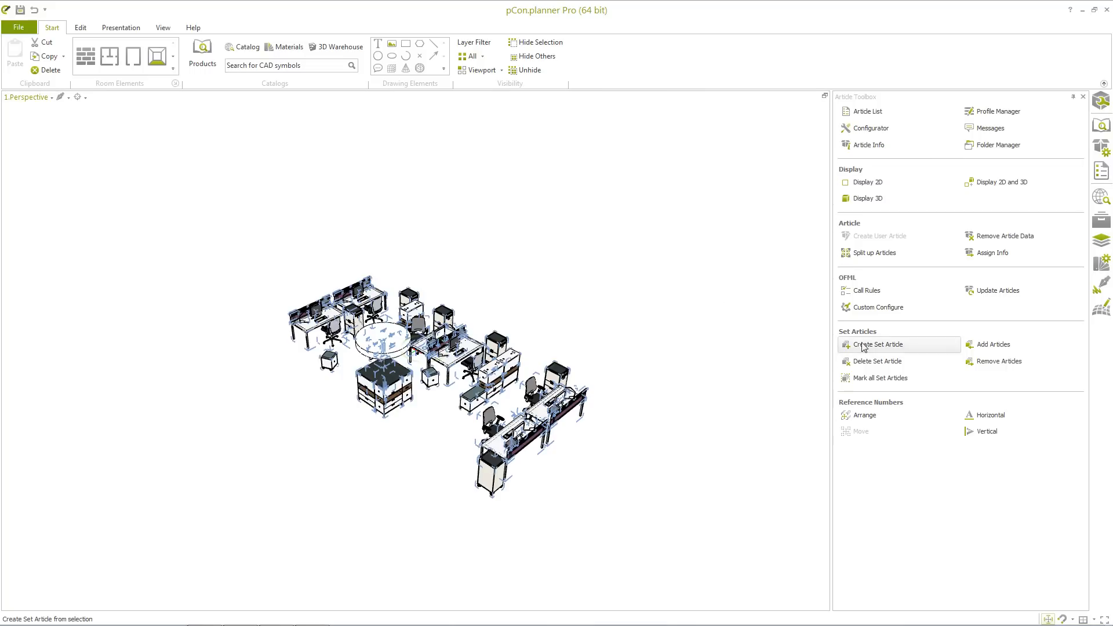
mouse_move(872, 350)
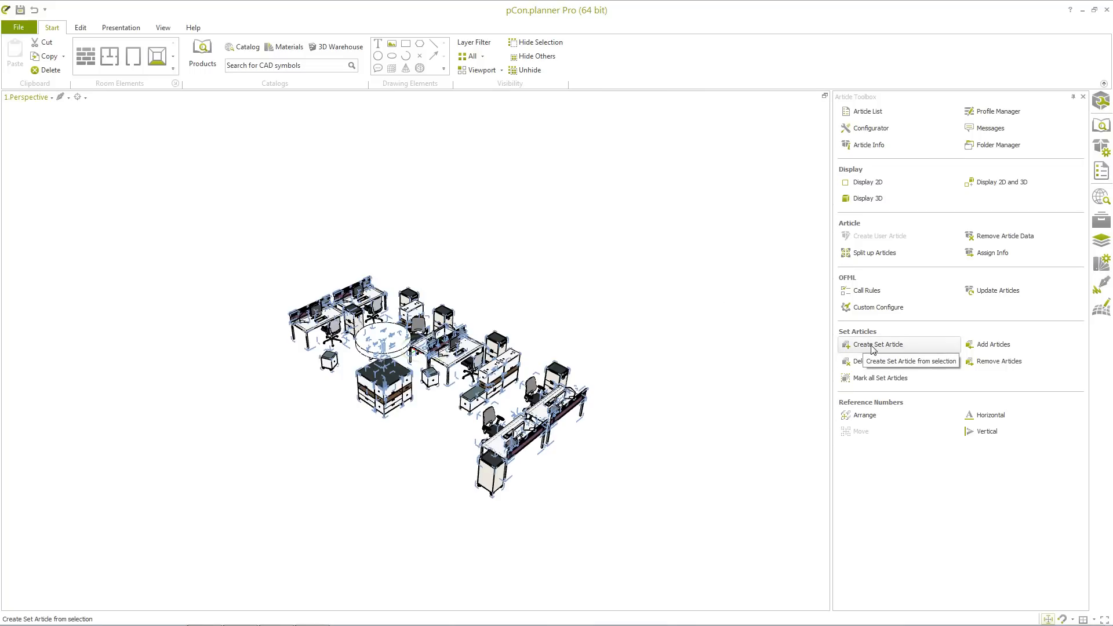
click(878, 345)
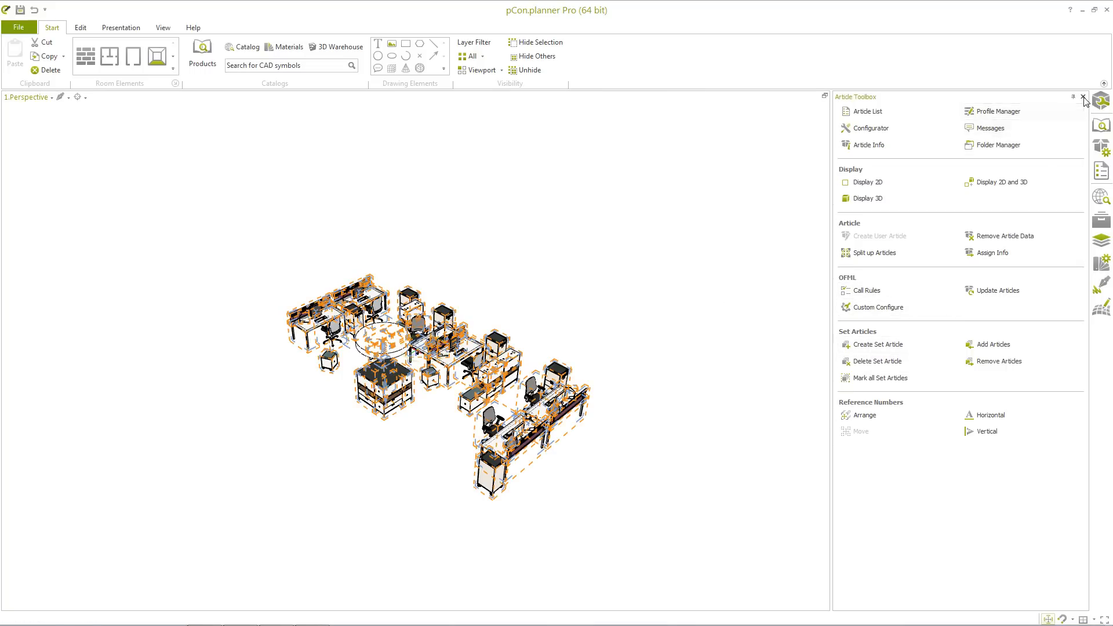
click(1081, 98)
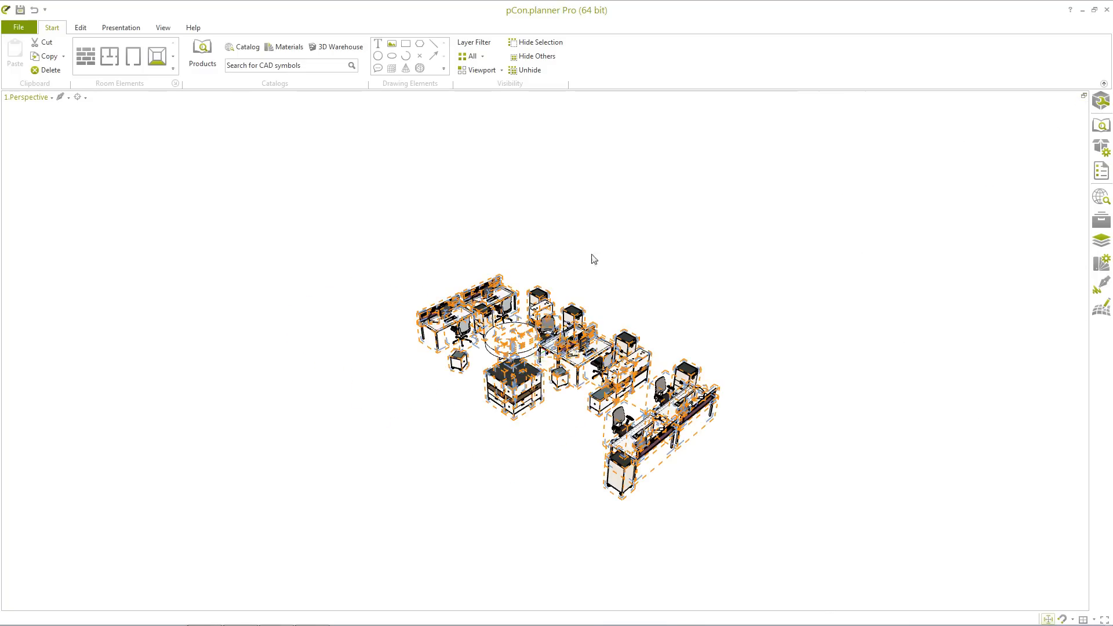
Render a snapshot image of the set article with the Presentation Snapshot Tool
click(120, 28)
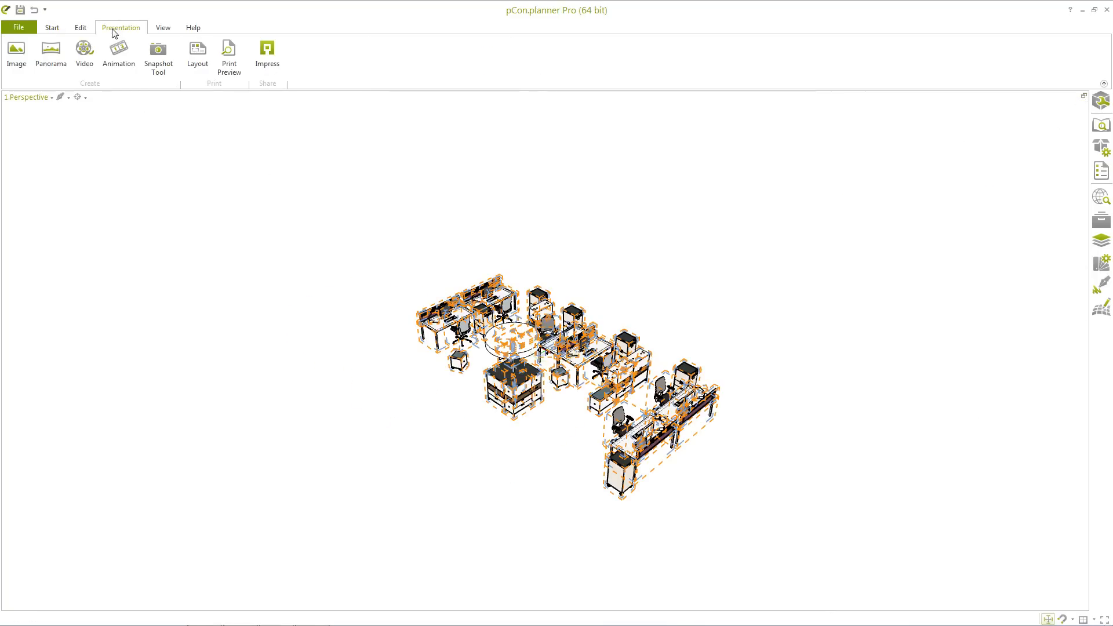
mouse_move(158, 55)
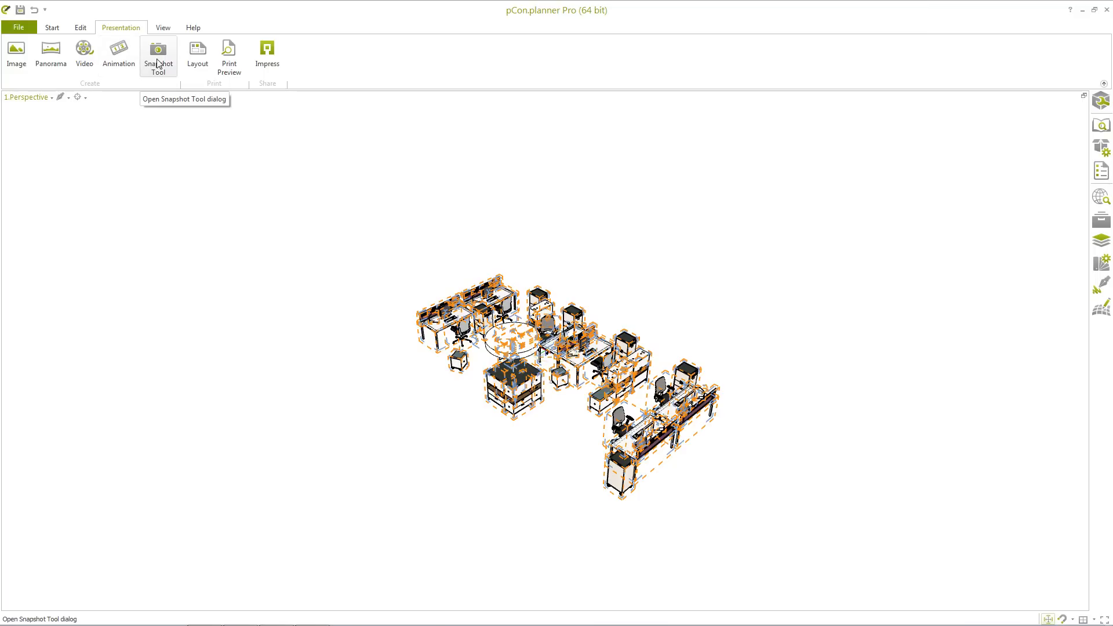
click(158, 52)
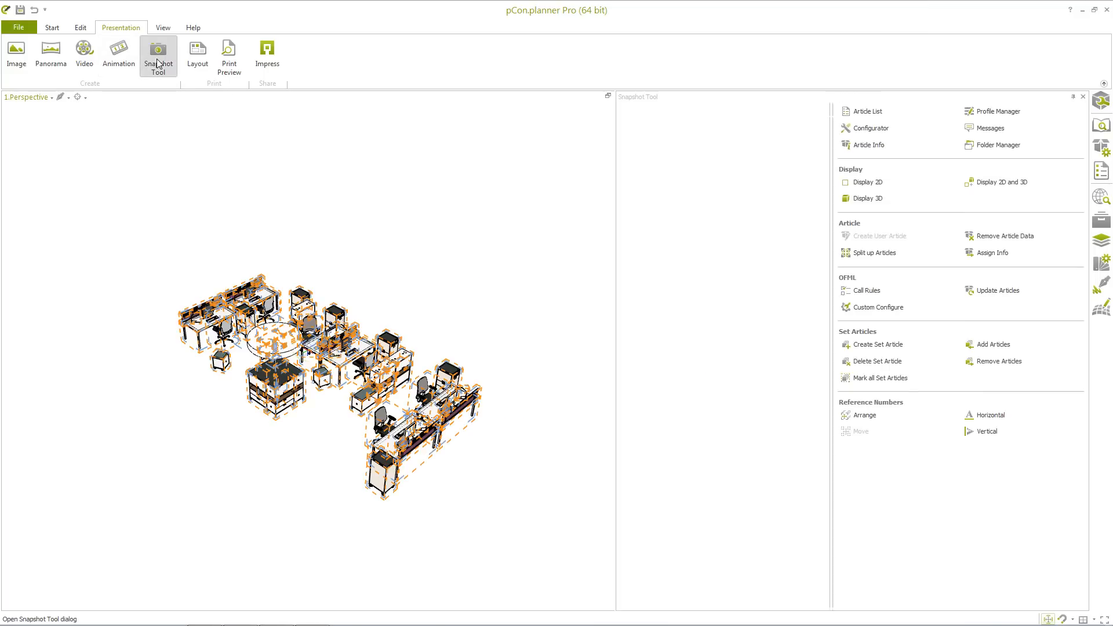
click(159, 52)
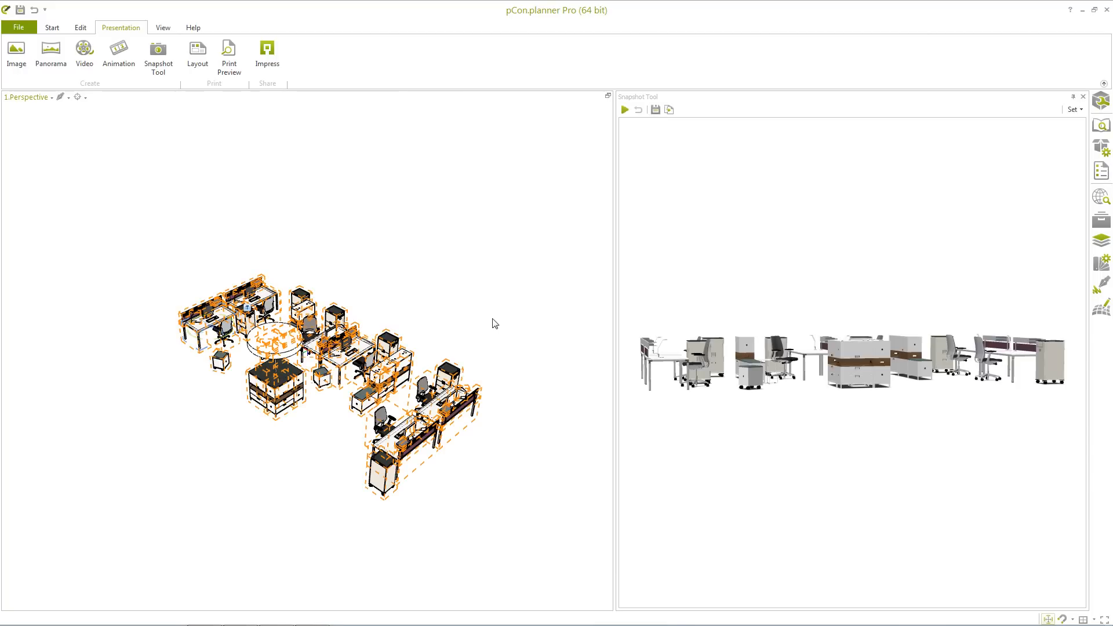
mouse_move(666, 286)
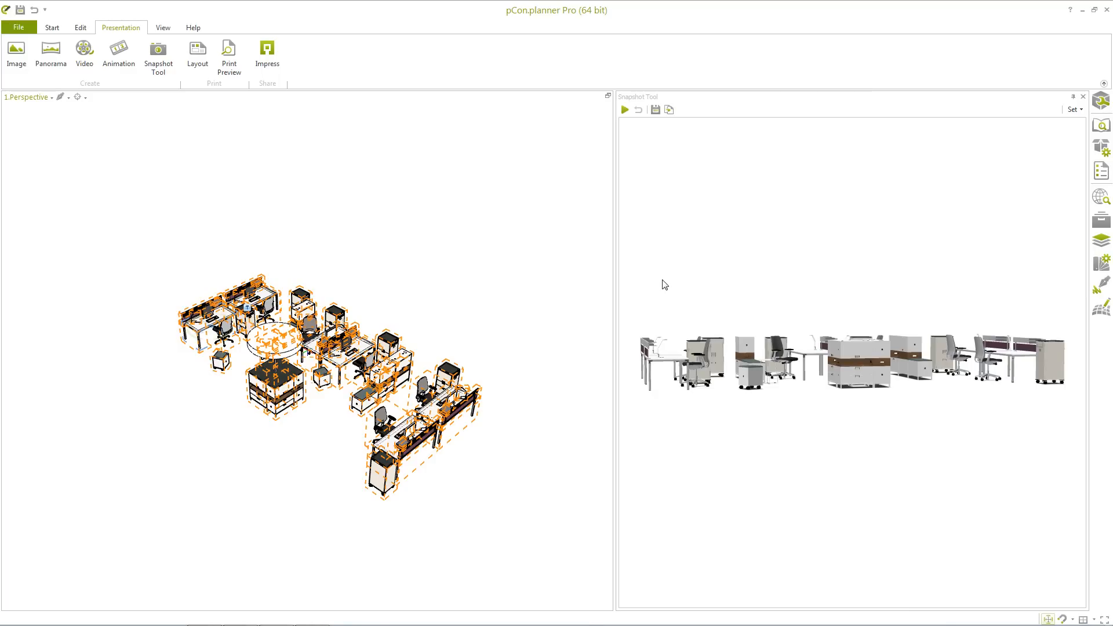
mouse_move(288, 445)
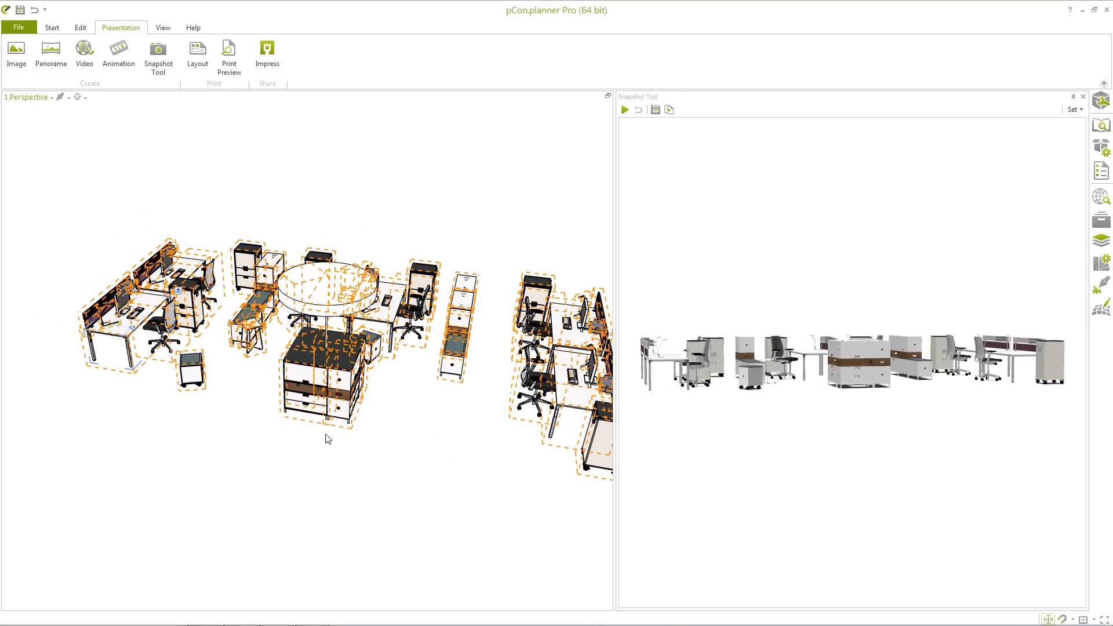
Adjust the perspective view and retake the snapshot from the current viewport
drag(327, 439, 411, 462)
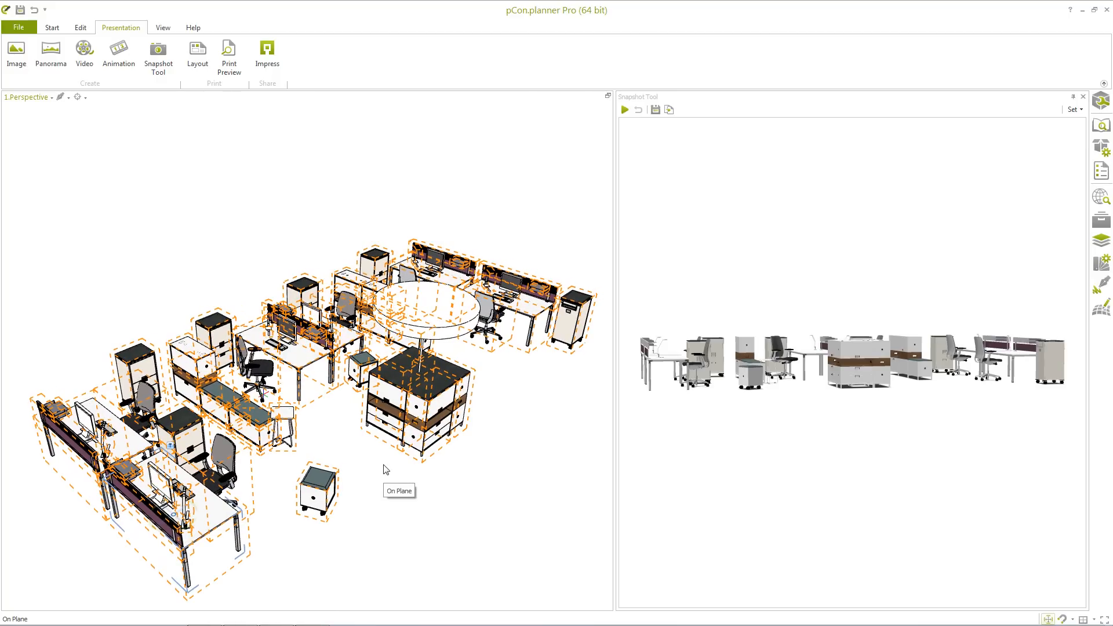
mouse_move(624, 109)
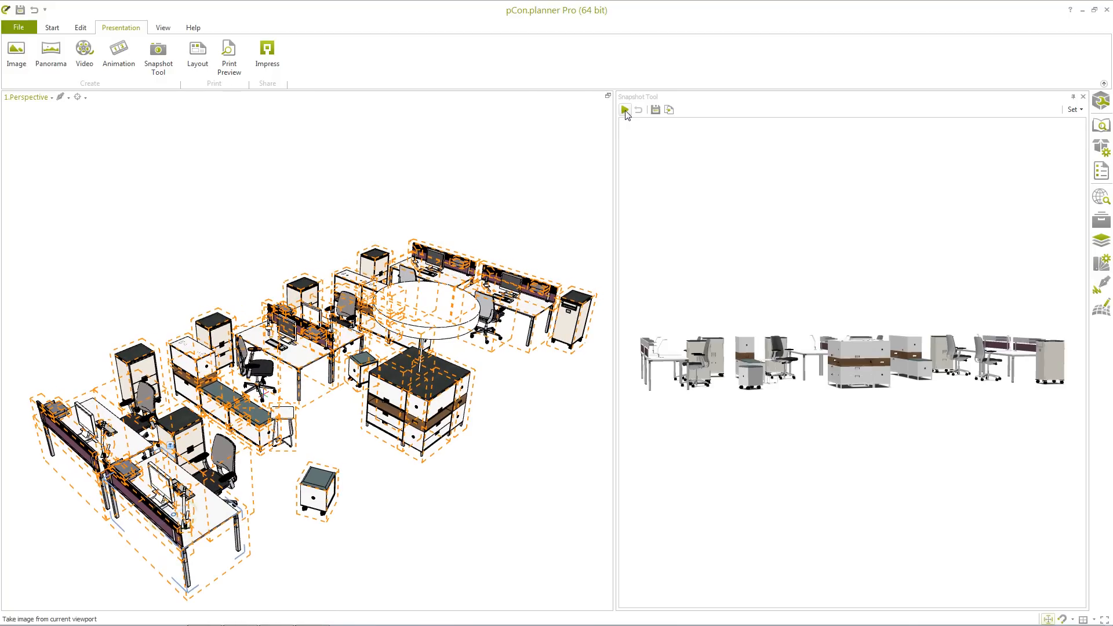
click(625, 109)
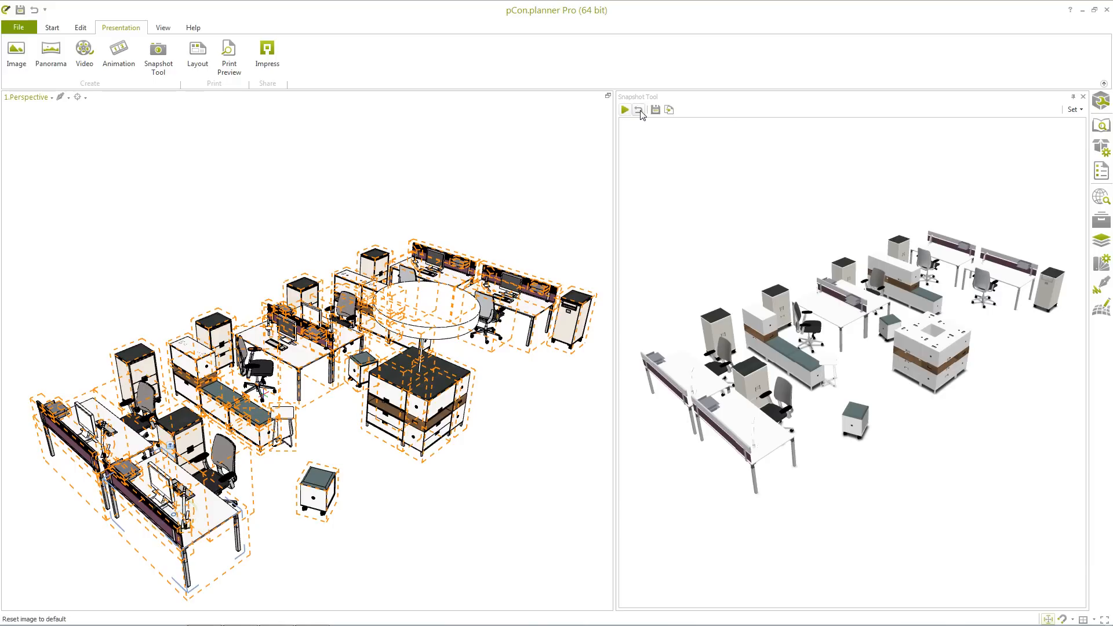
mouse_move(638, 109)
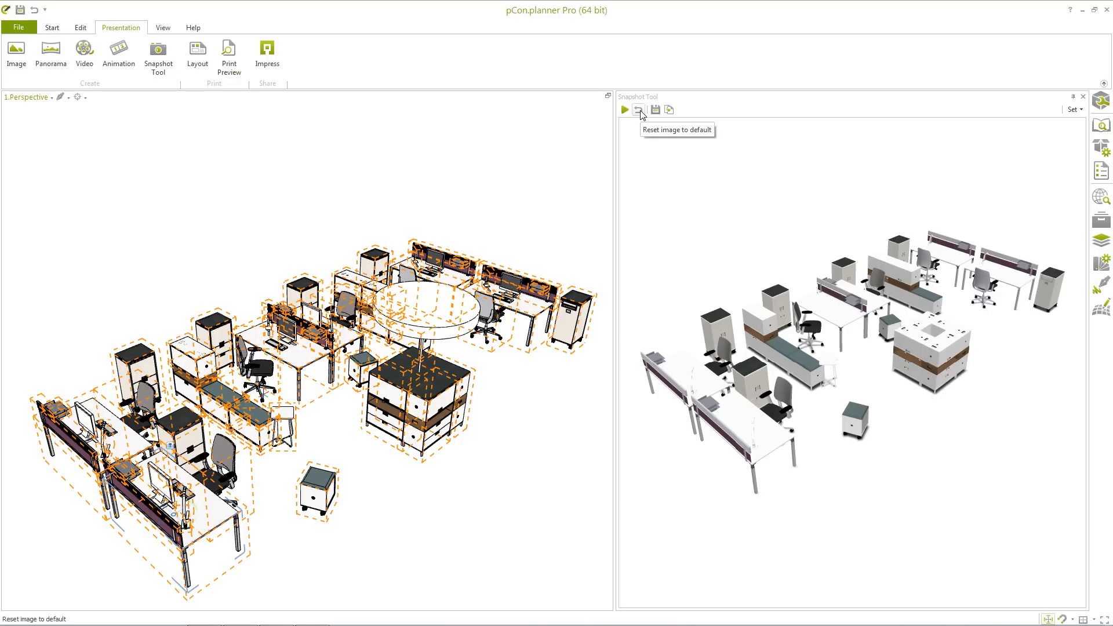
mouse_move(1055, 116)
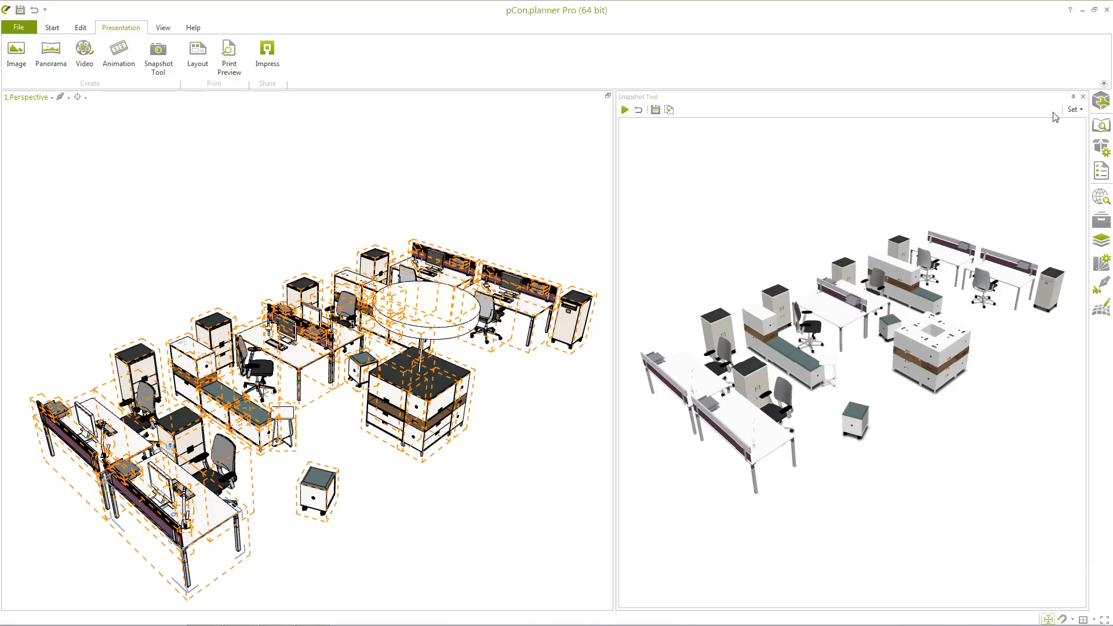
mouse_move(1076, 111)
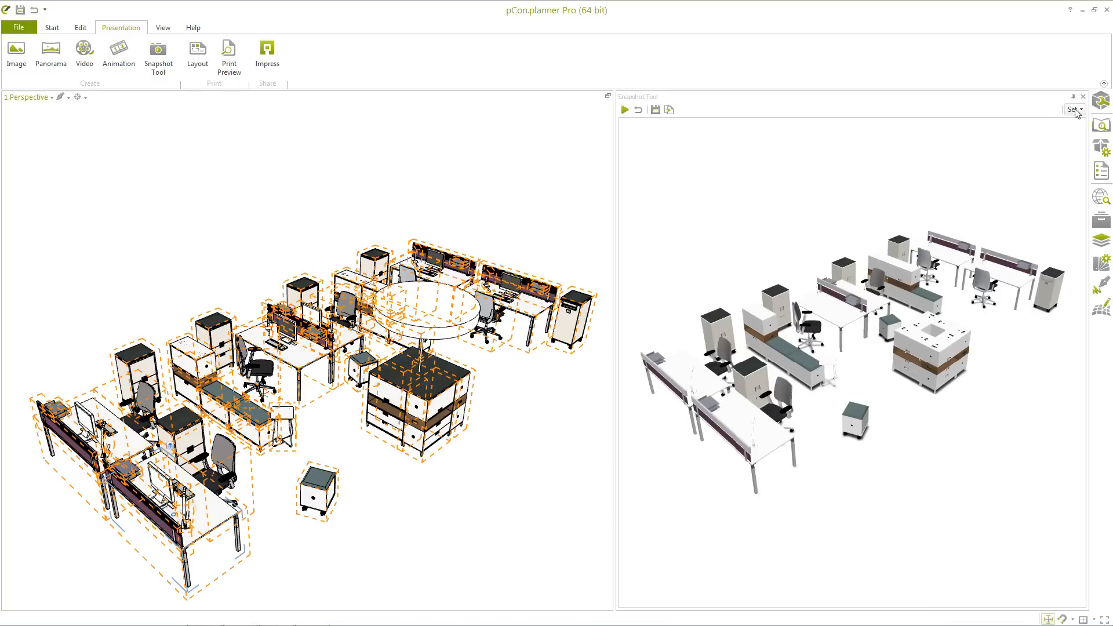
Switch the snapshot to a single article and give the desk a Pearl Diamond dark frame
click(1080, 110)
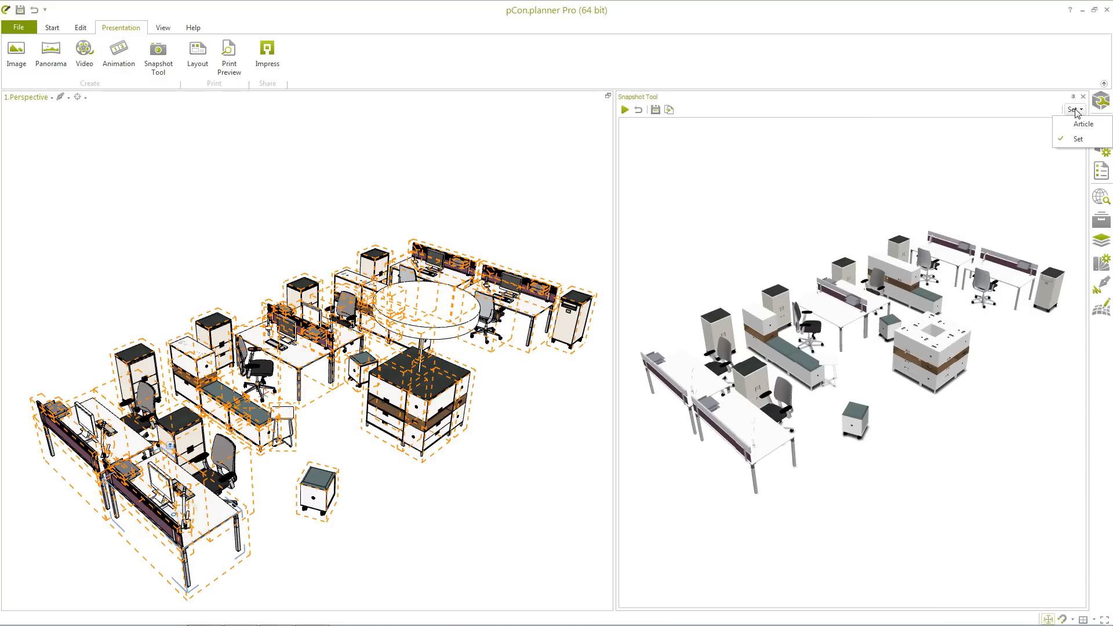
click(1083, 123)
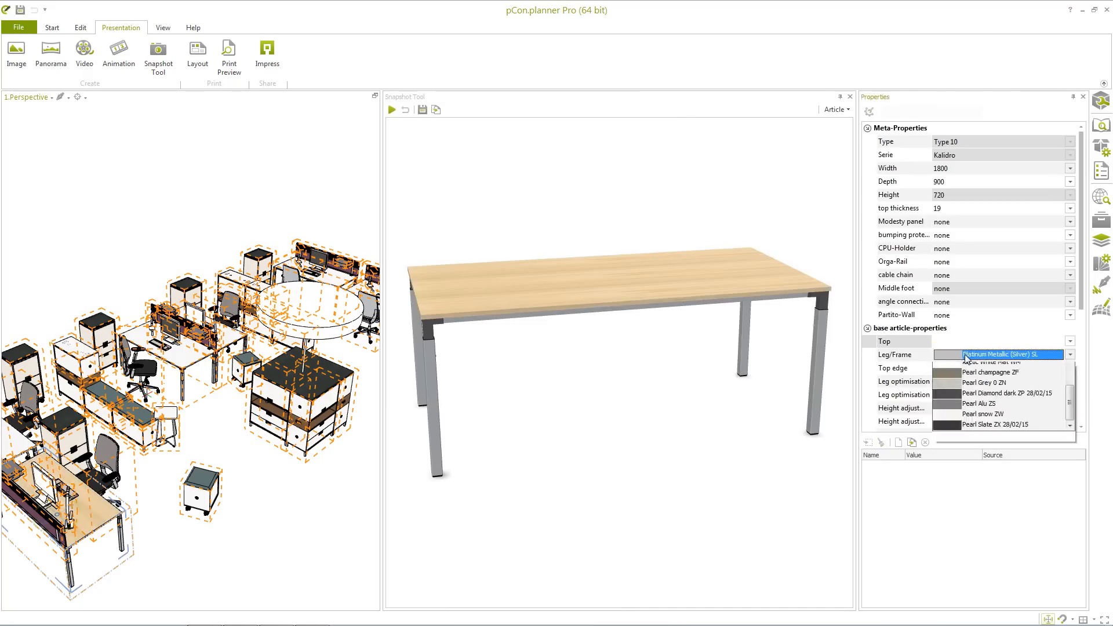
click(1008, 394)
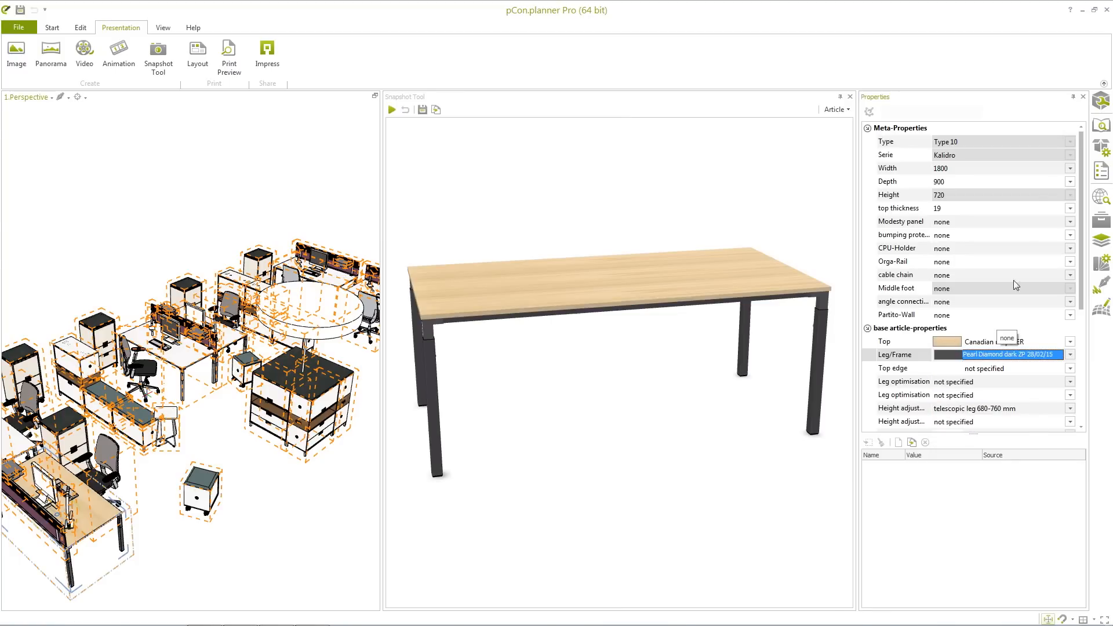
click(1083, 96)
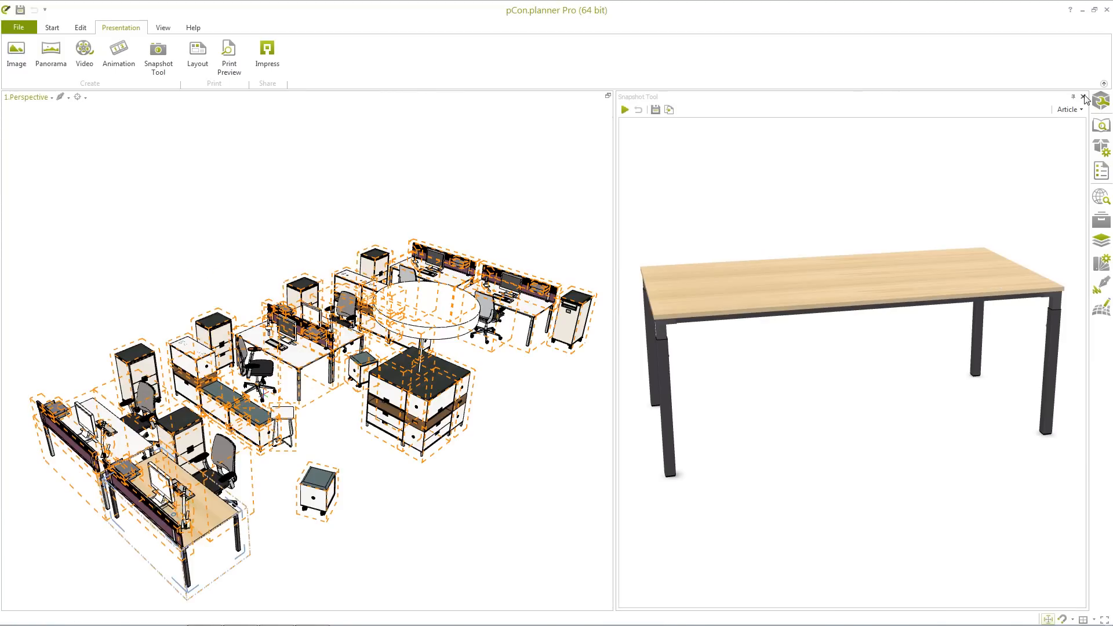
Switch the snapshot back to the whole set
click(1068, 108)
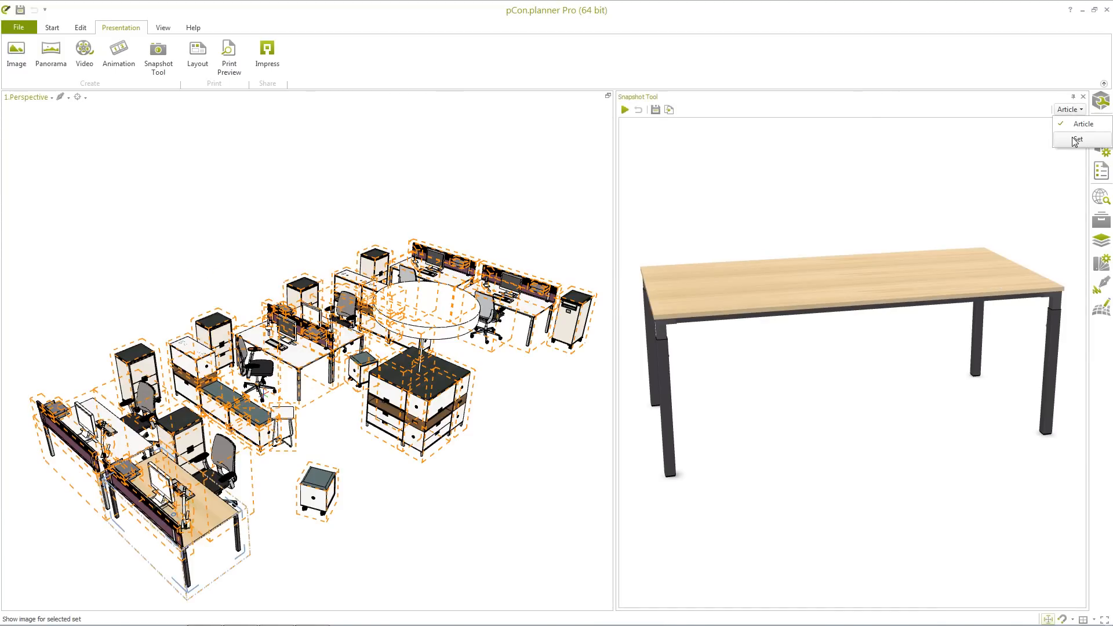
click(1077, 139)
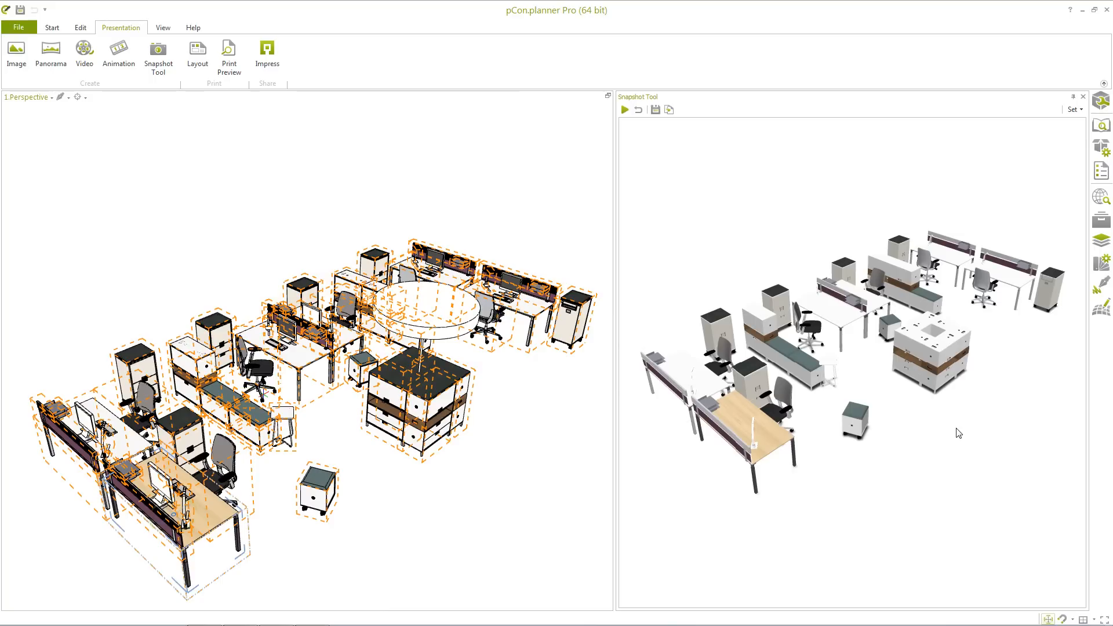
Toggle Use Shadows on the set snapshot from its context menu
right_click(959, 433)
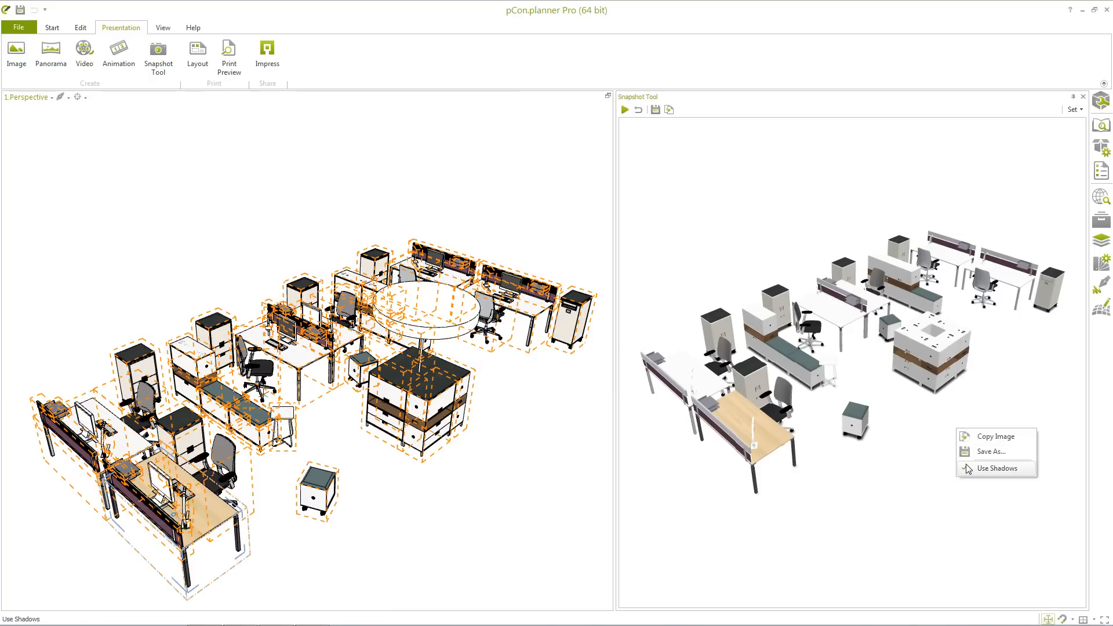
click(997, 468)
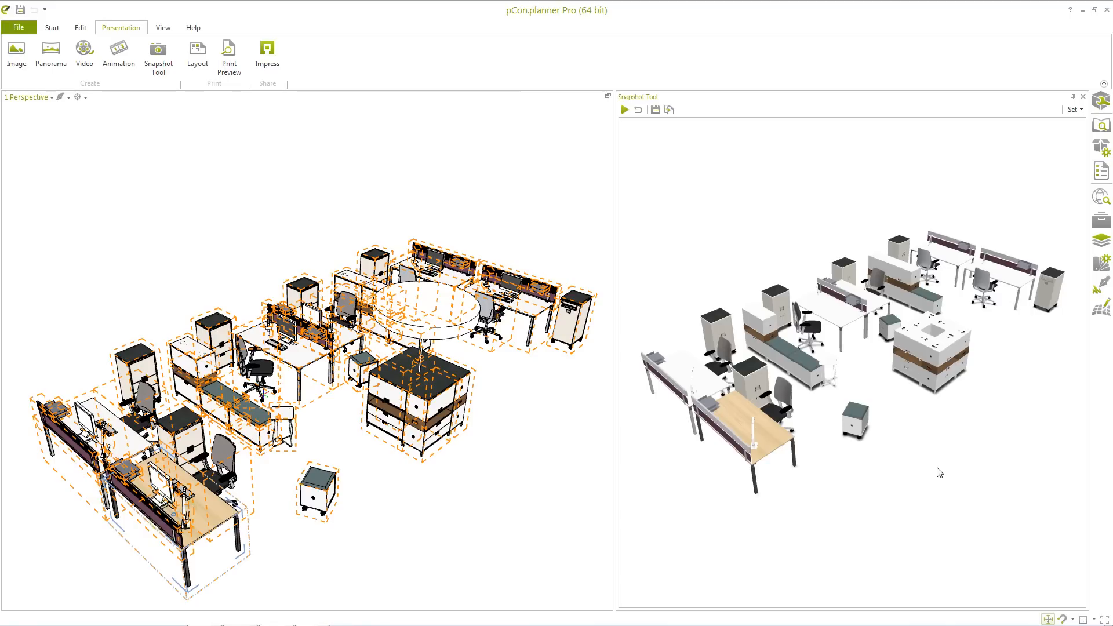
mouse_move(655, 110)
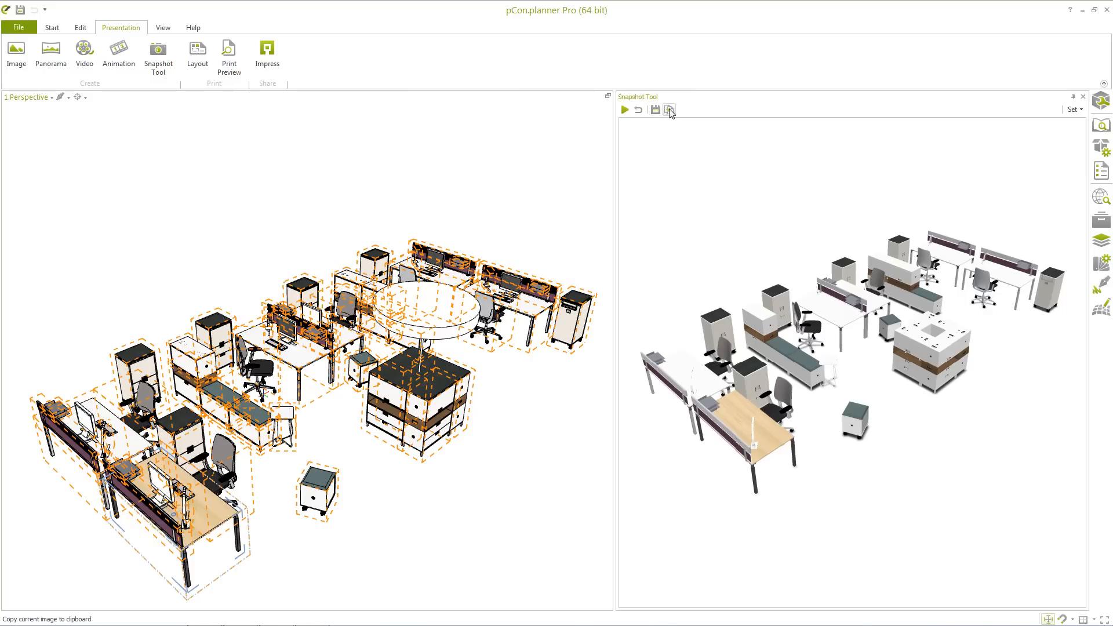
mouse_move(669, 109)
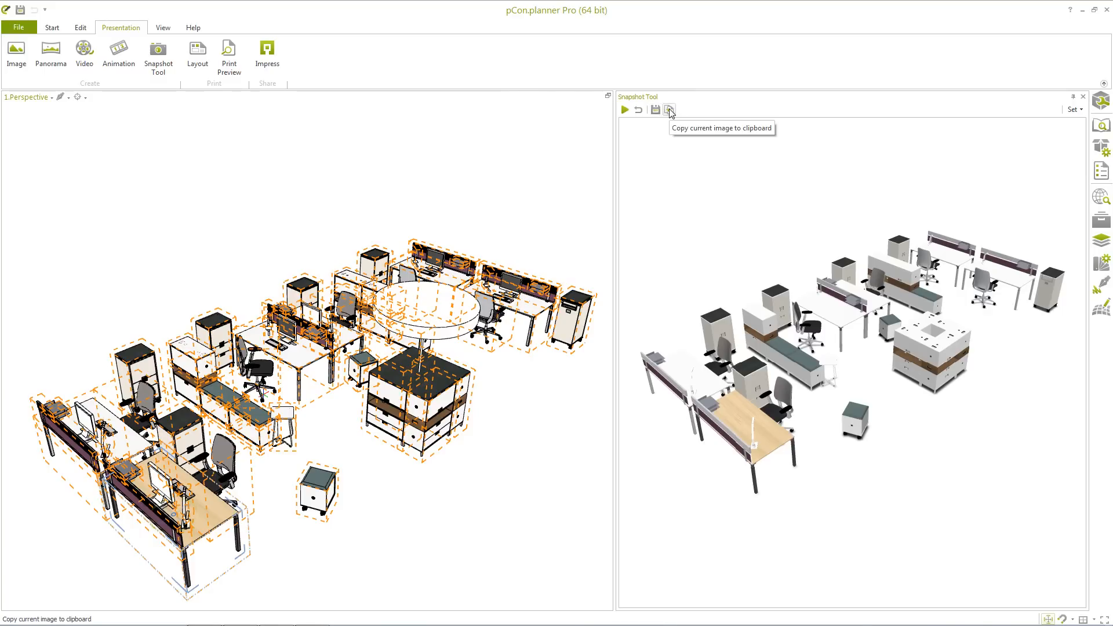
mouse_move(828, 141)
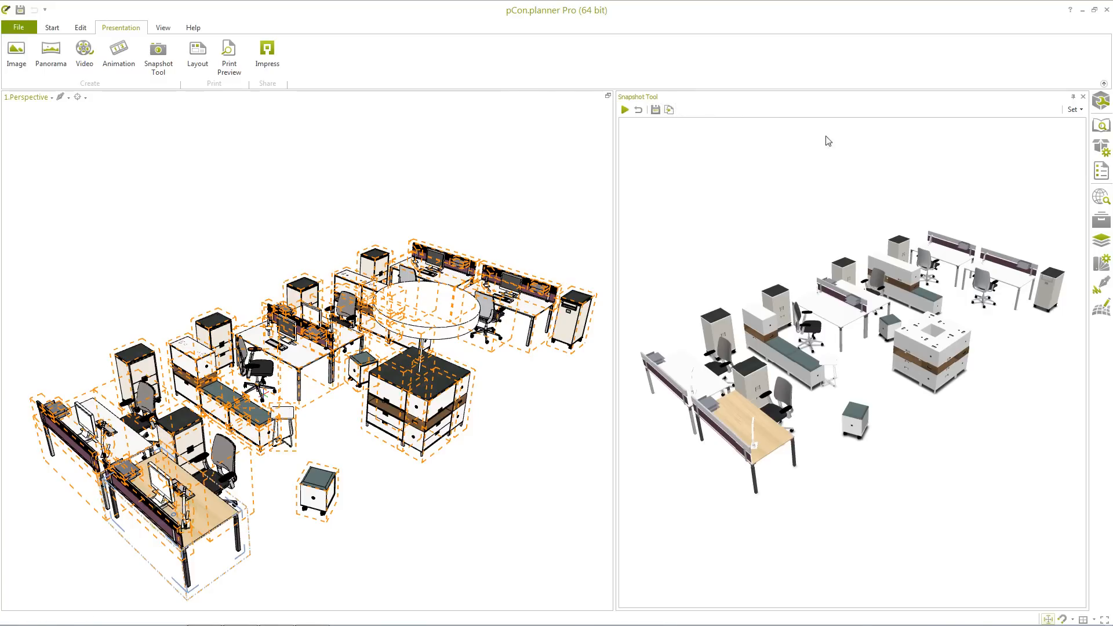
mouse_move(1101, 170)
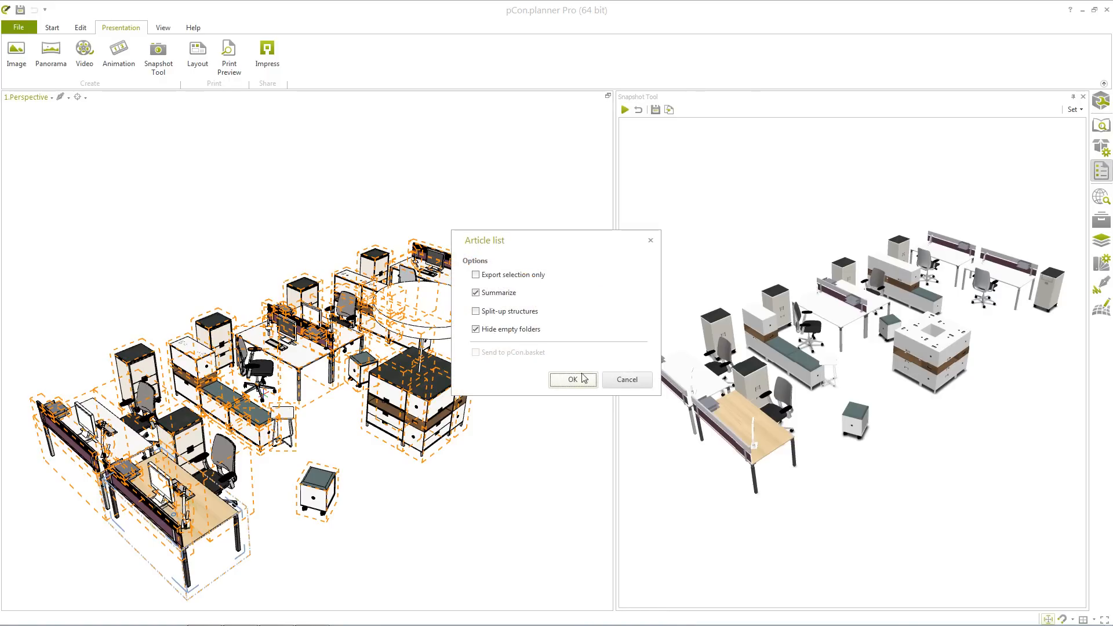
Confirm the article list options and preview the offer listing the New Set Article with its image
click(573, 379)
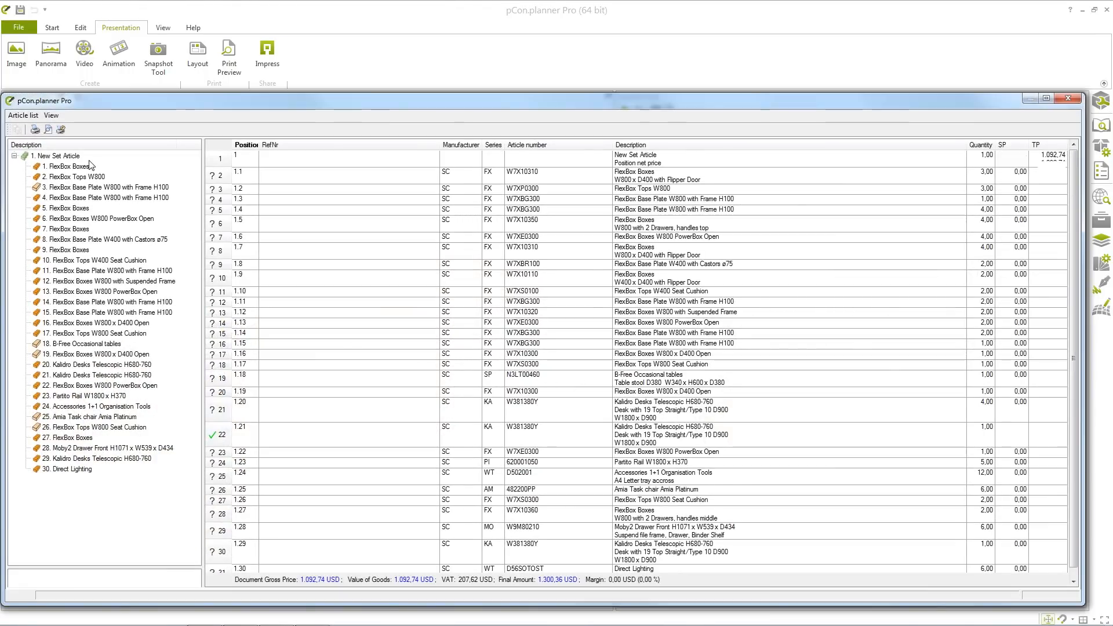
click(56, 155)
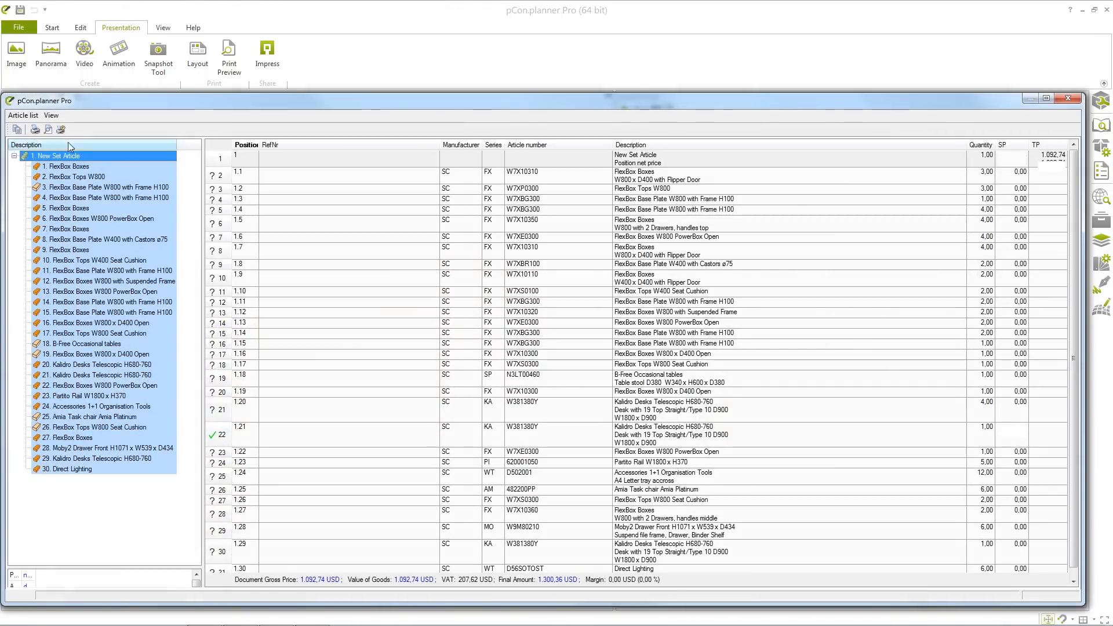
click(60, 129)
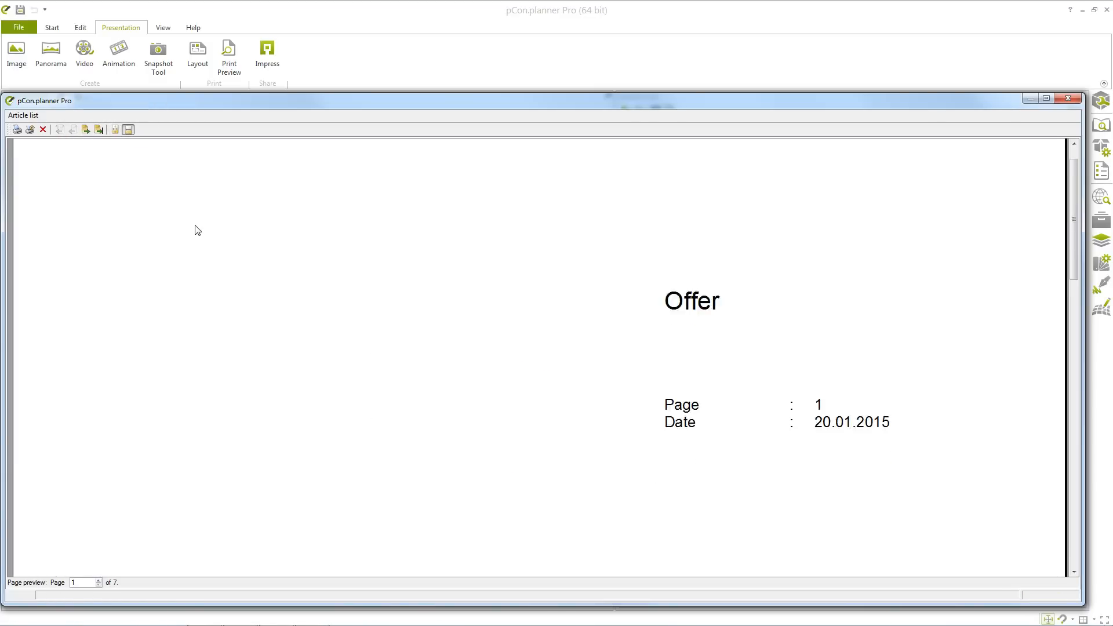
scroll(down, 3)
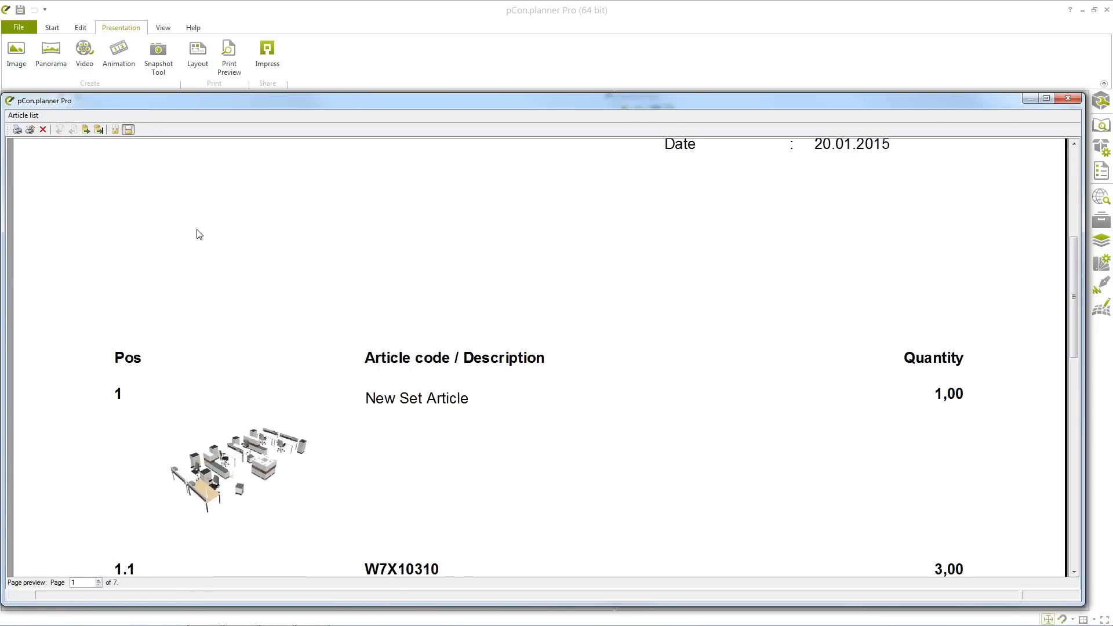